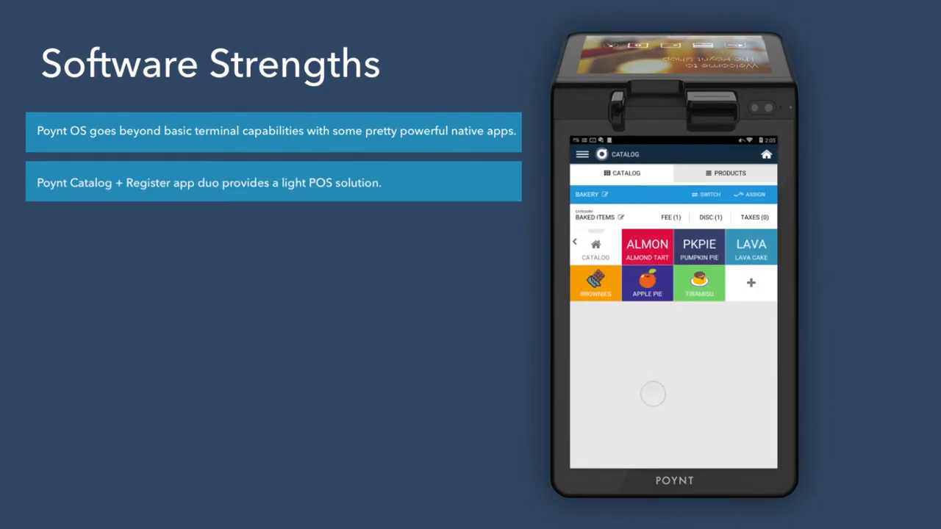
{"action": "left_click", "coordinate": [646, 283]}
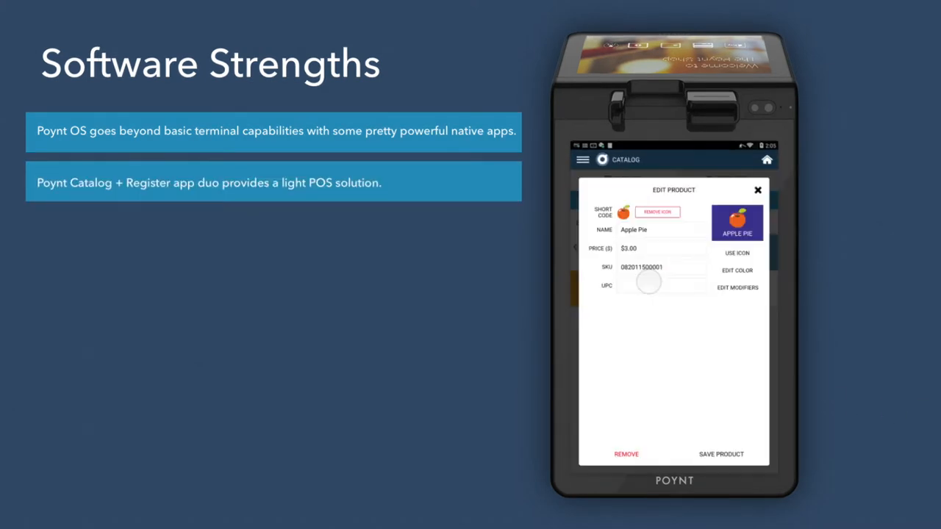
{"action": "left_click", "coordinate": [736, 287]}
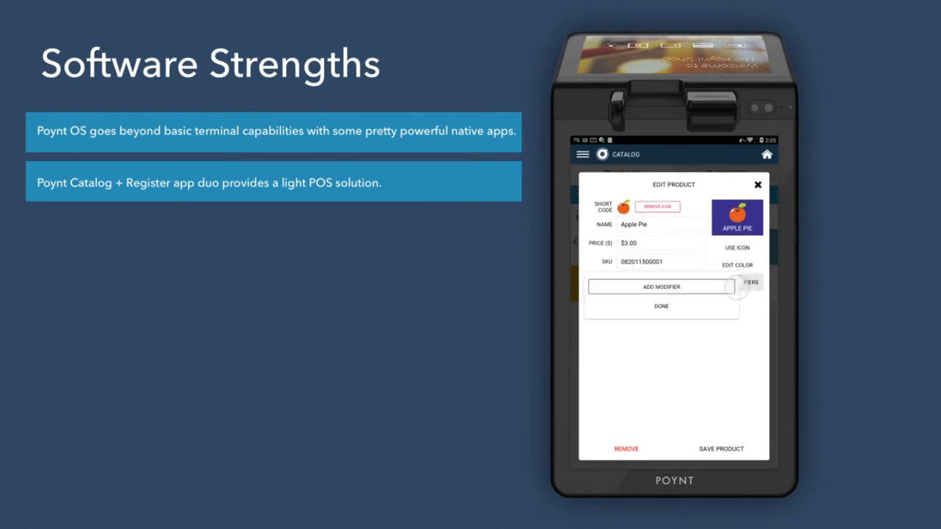
{"action": "left_click", "coordinate": [661, 287]}
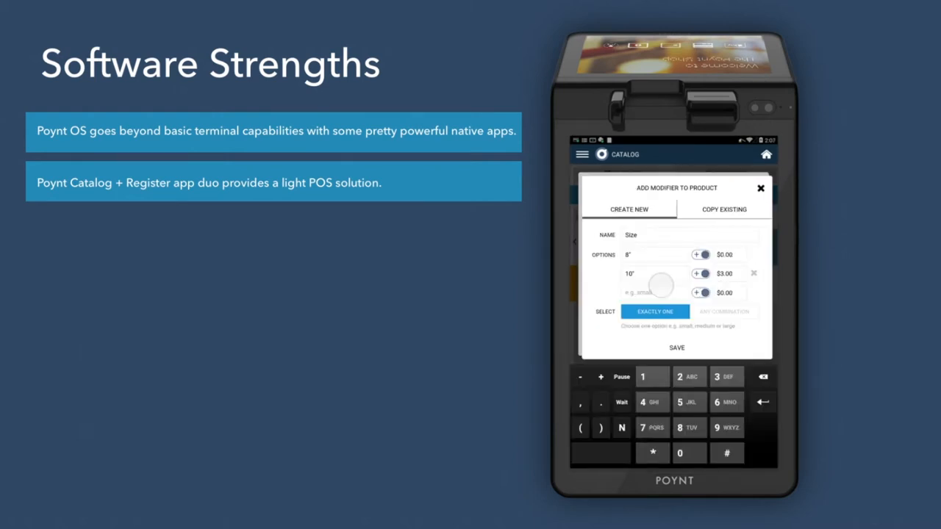
{"action": "left_click", "coordinate": [674, 347]}
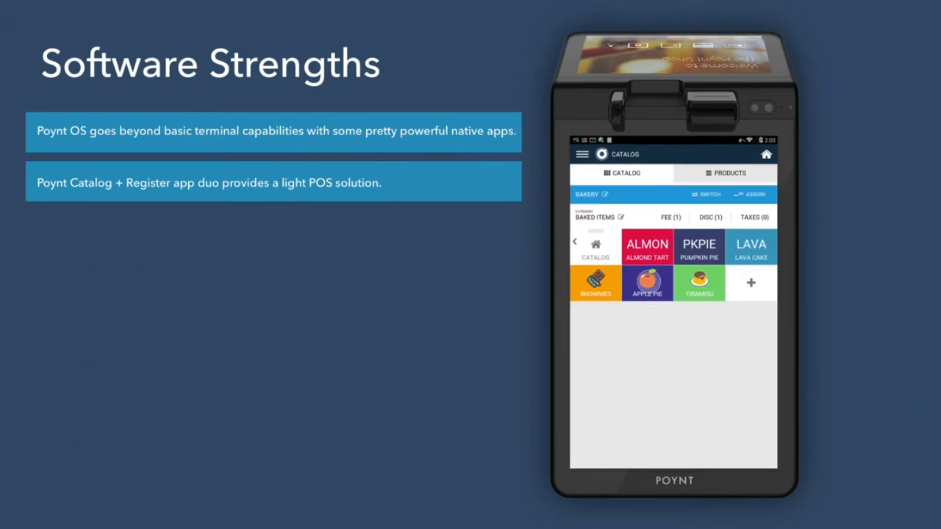
{"action": "left_click", "coordinate": [647, 283]}
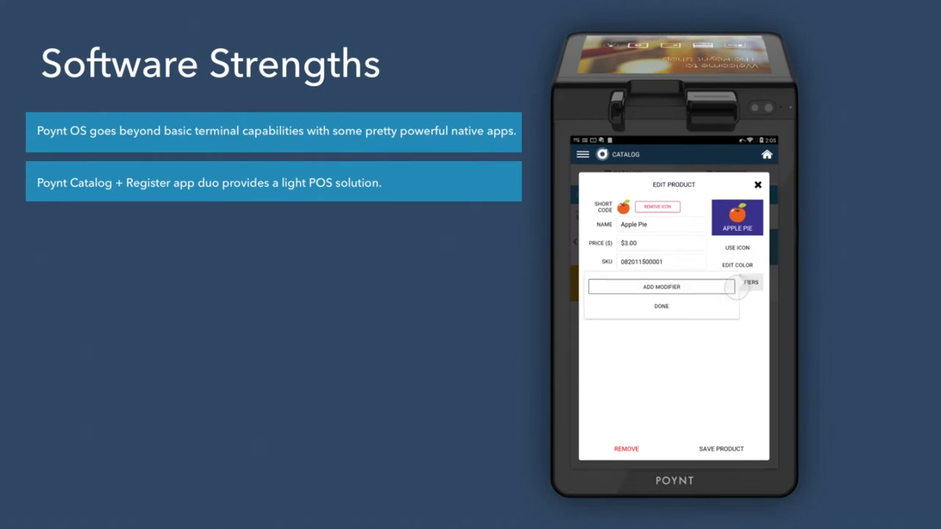
{"action": "left_click", "coordinate": [662, 287]}
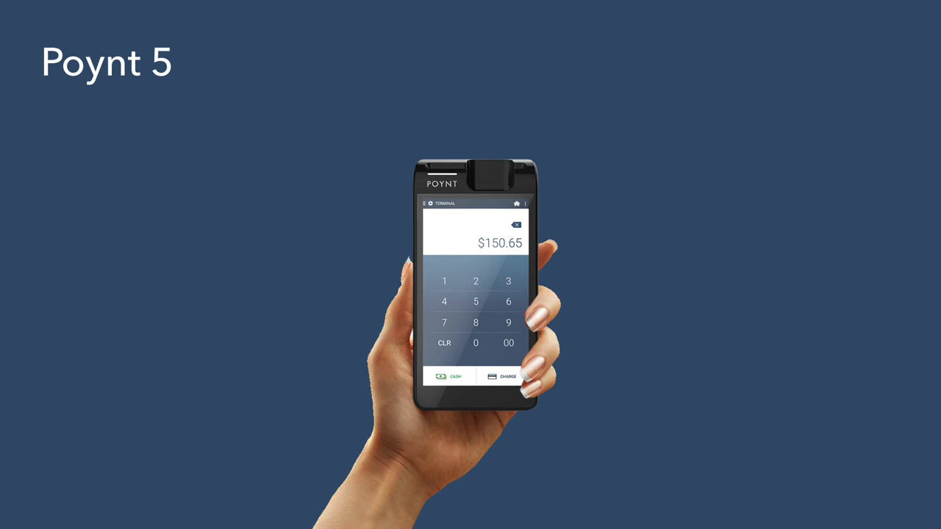
{"action": "left_click", "coordinate": [491, 150]}
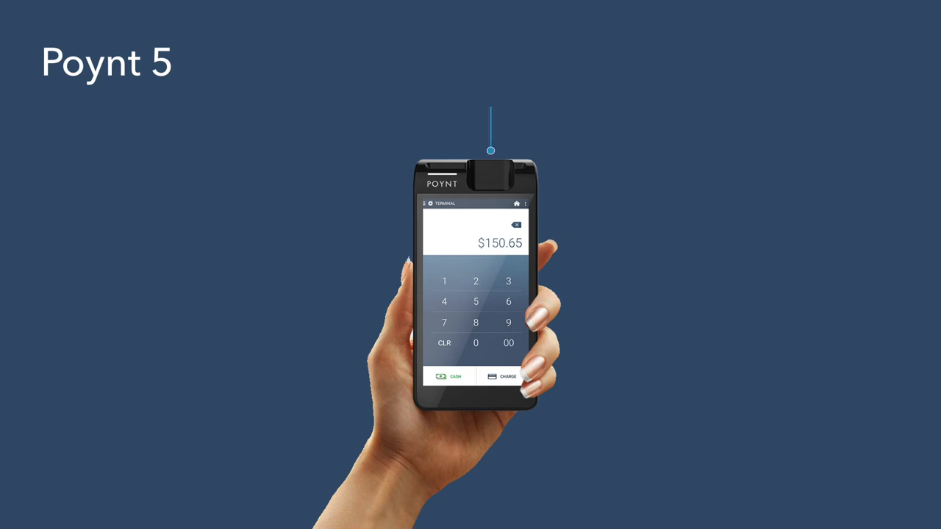